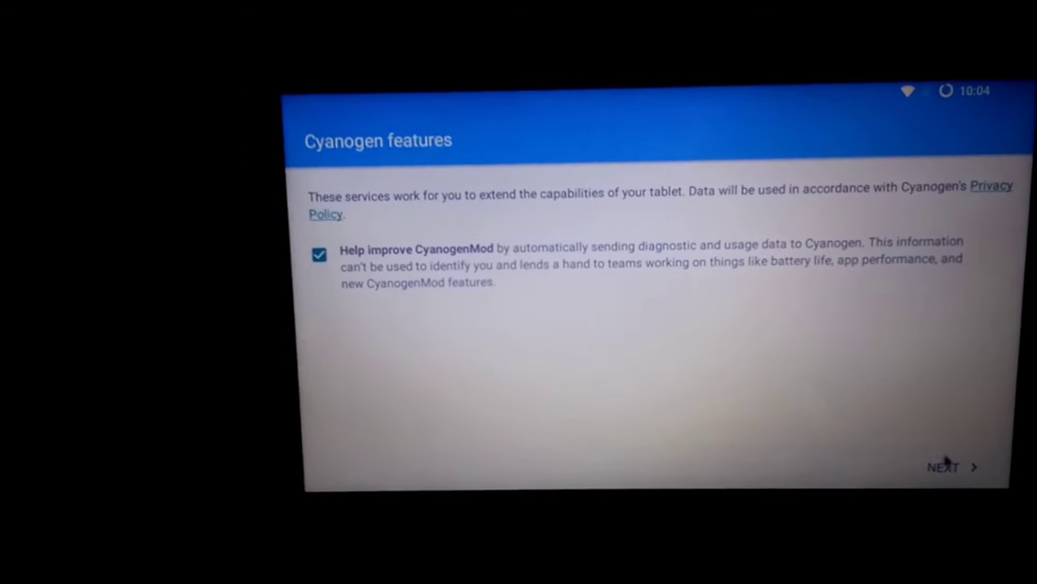
Finish the setup wizard past the Cyanogen features page, keeping 'Help improve CyanogenMod' checked
{"action": "left_click", "coordinate": [950, 467]}
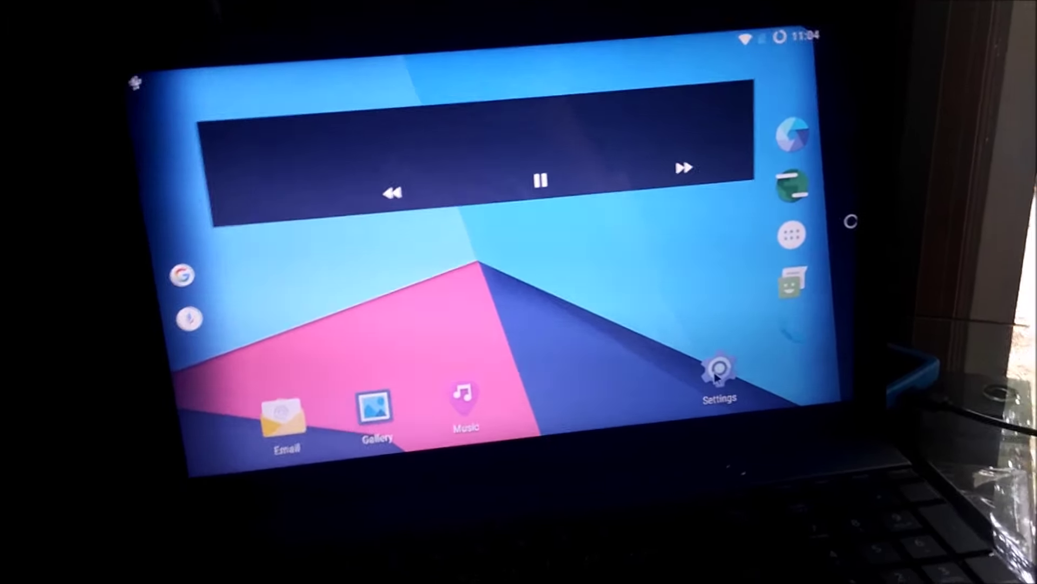
Browse the Device, Personal and System settings categories, ending at Themes
{"action": "left_click", "coordinate": [722, 365]}
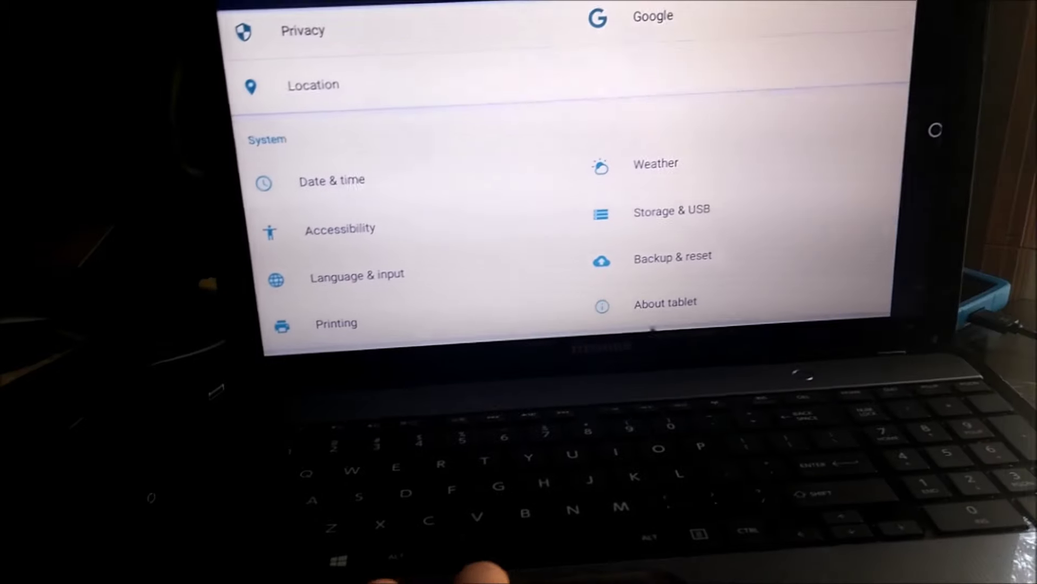
{"action": "left_click", "coordinate": [666, 302]}
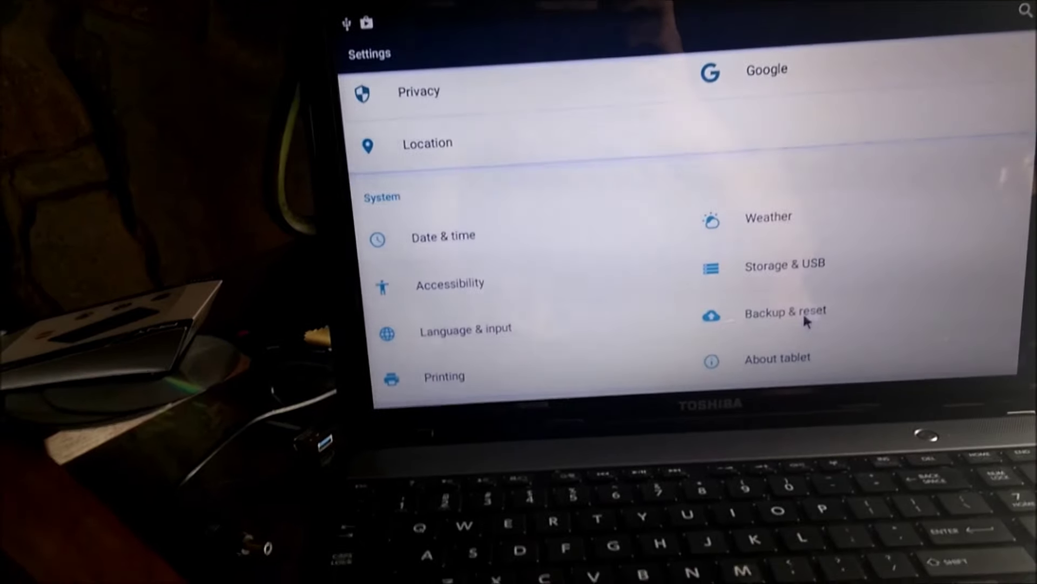
{"action": "left_click", "coordinate": [786, 311]}
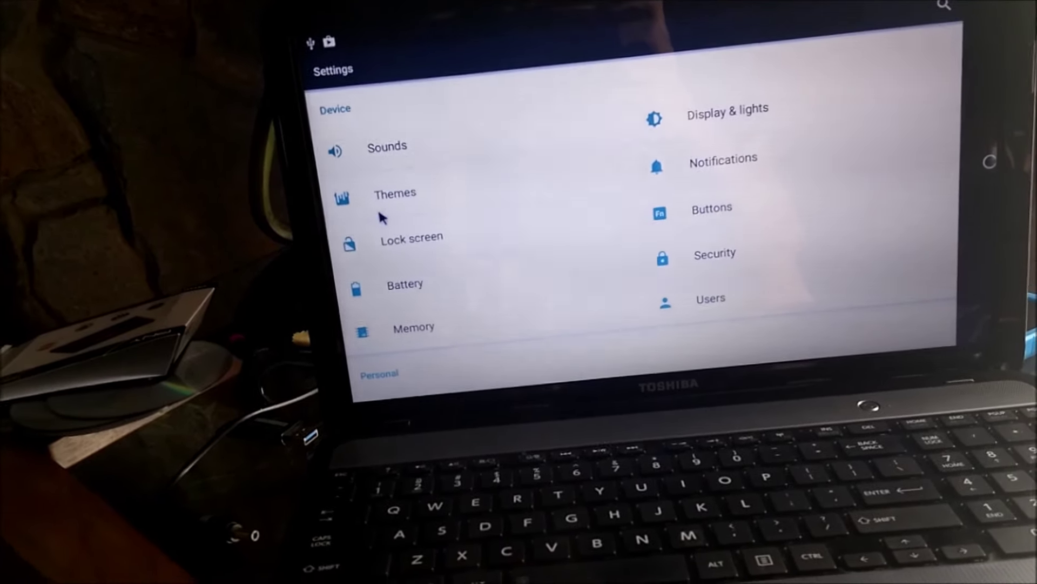
{"action": "left_click", "coordinate": [394, 193]}
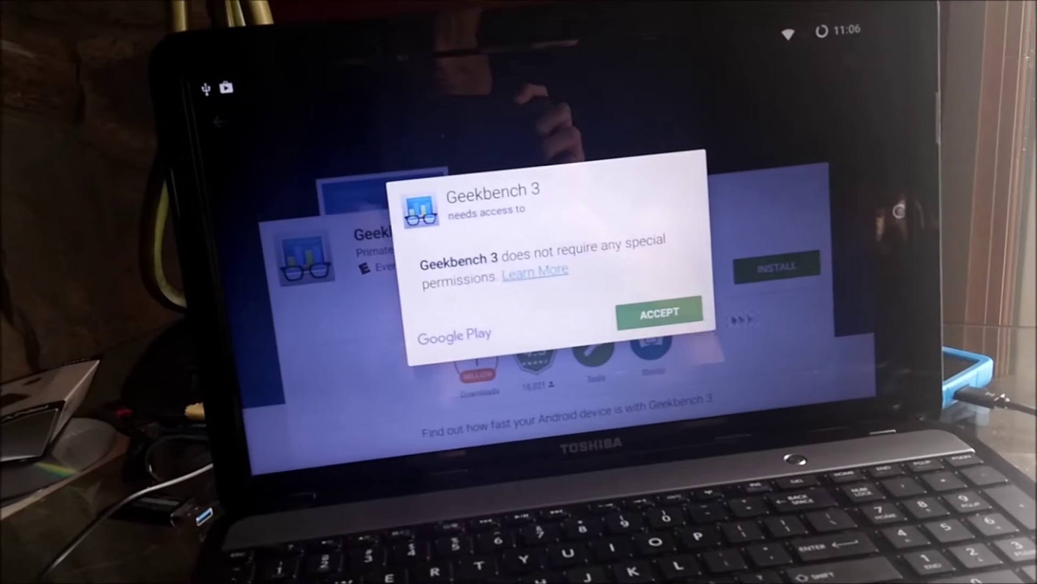
Accept permissions to install Geekbench 3, then launch it from the notification
{"action": "left_click", "coordinate": [661, 313]}
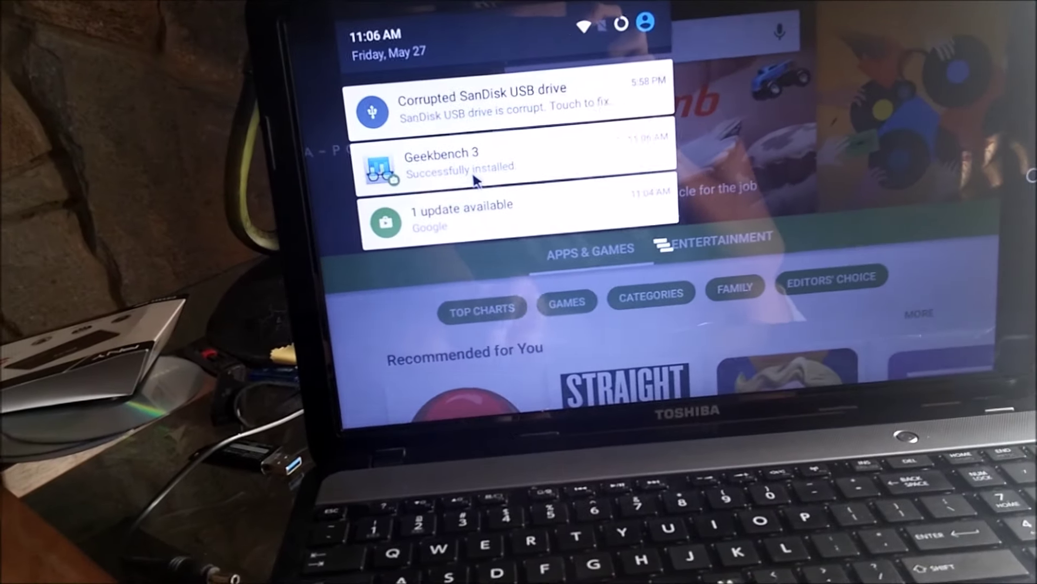
{"action": "left_click", "coordinate": [442, 161]}
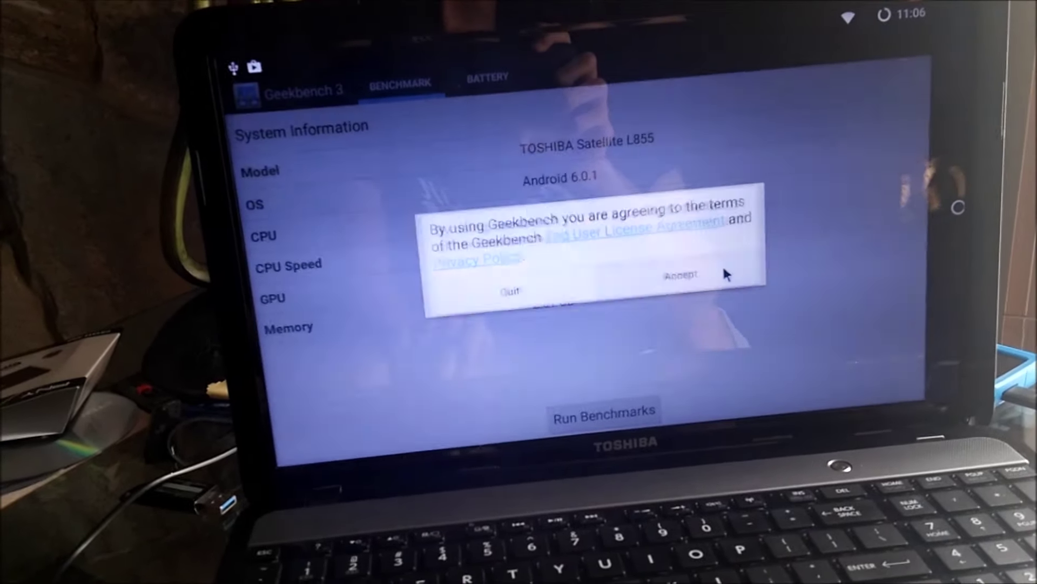
Accept the Geekbench licence and start Run Benchmarks
{"action": "left_click", "coordinate": [682, 275]}
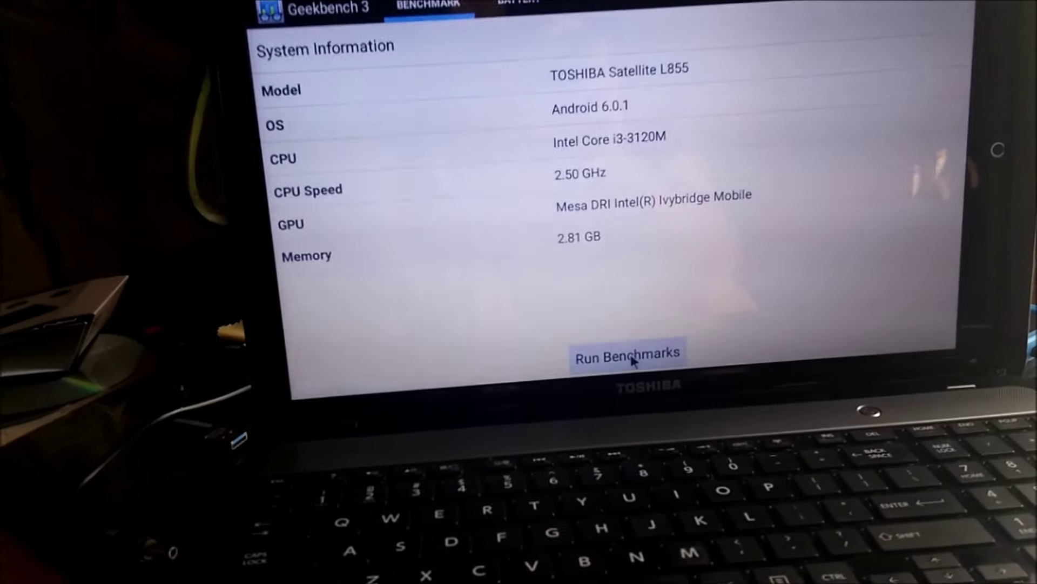
{"action": "left_click", "coordinate": [630, 352]}
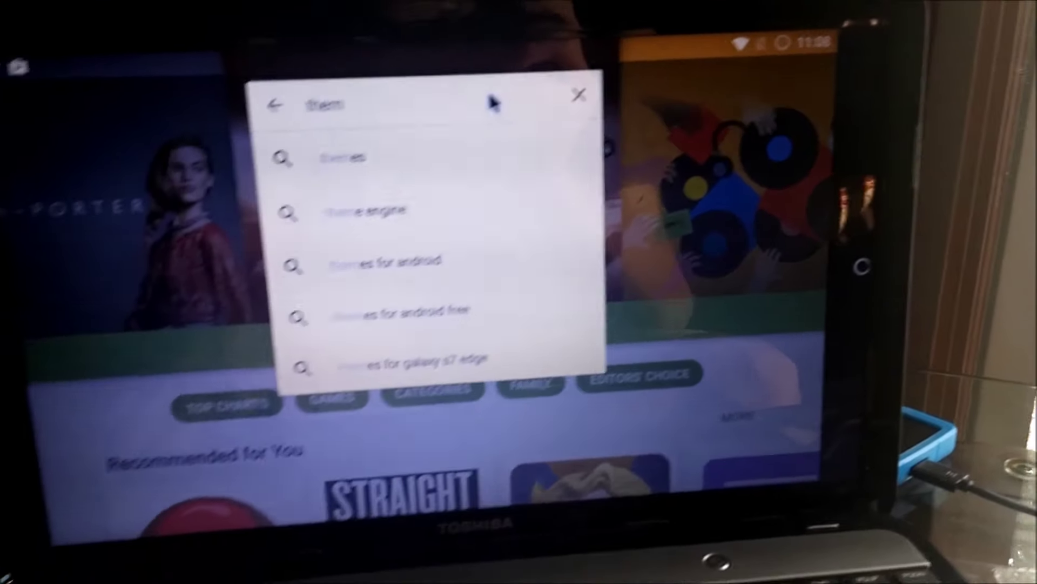
Search the Play Store for 'themes' via the search bar suggestion
{"action": "left_click", "coordinate": [360, 211]}
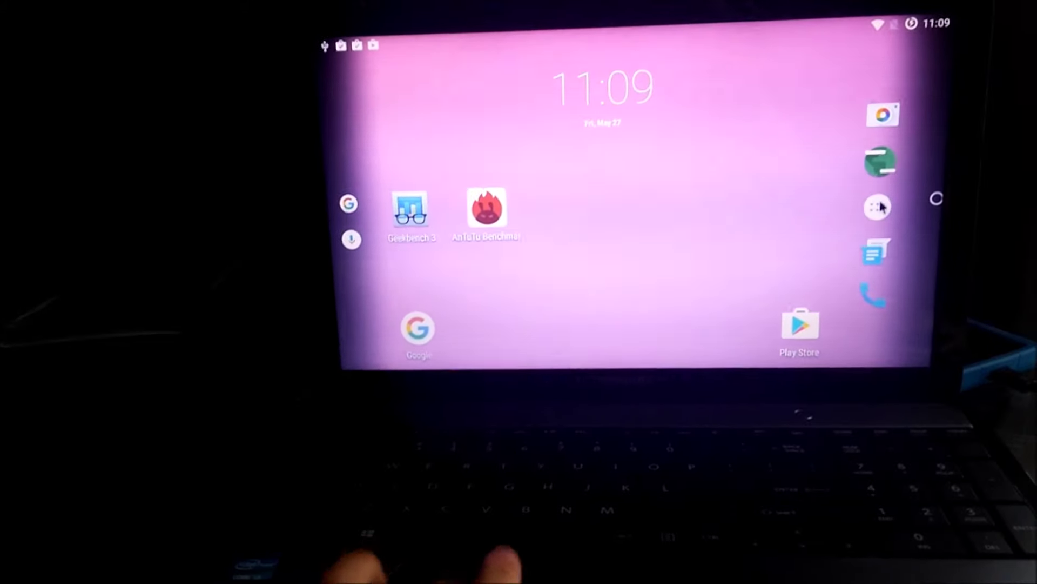
From the app drawer, open Settings > Themes and apply Android N Style
{"action": "left_click", "coordinate": [878, 206]}
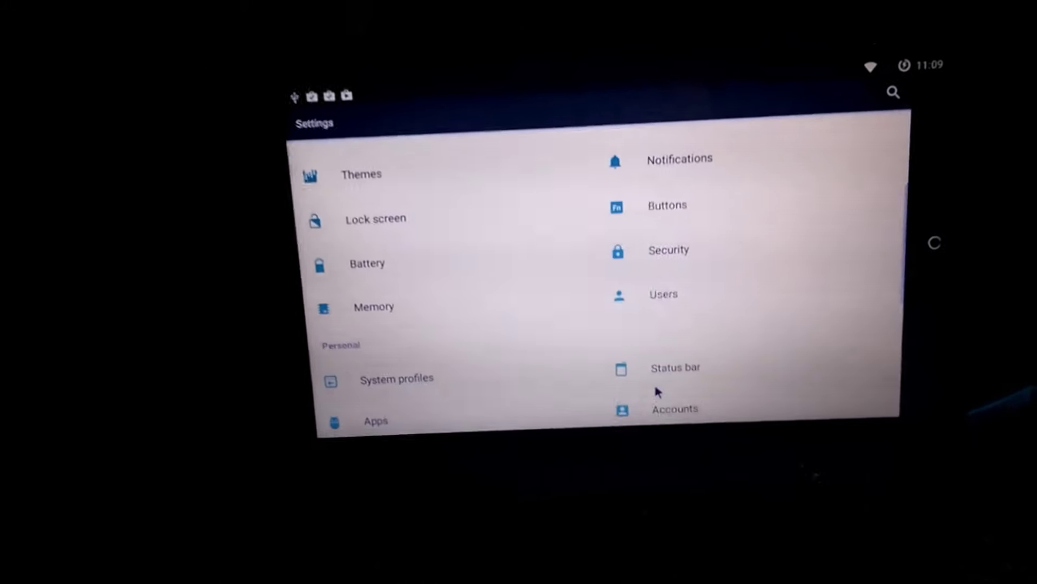
{"action": "scroll", "scroll_direction": "down", "scroll_amount": 3}
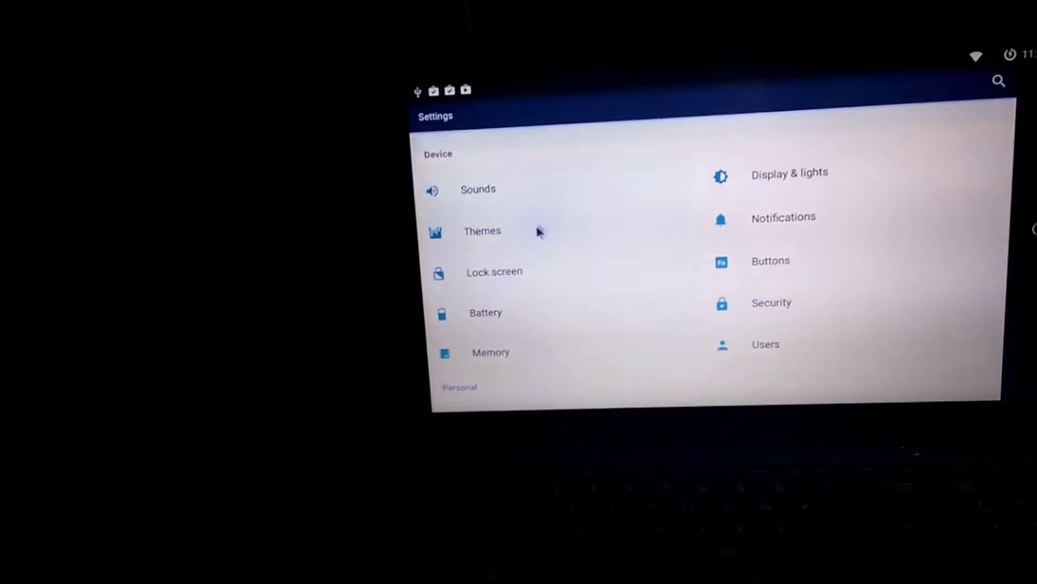
{"action": "left_click", "coordinate": [482, 231]}
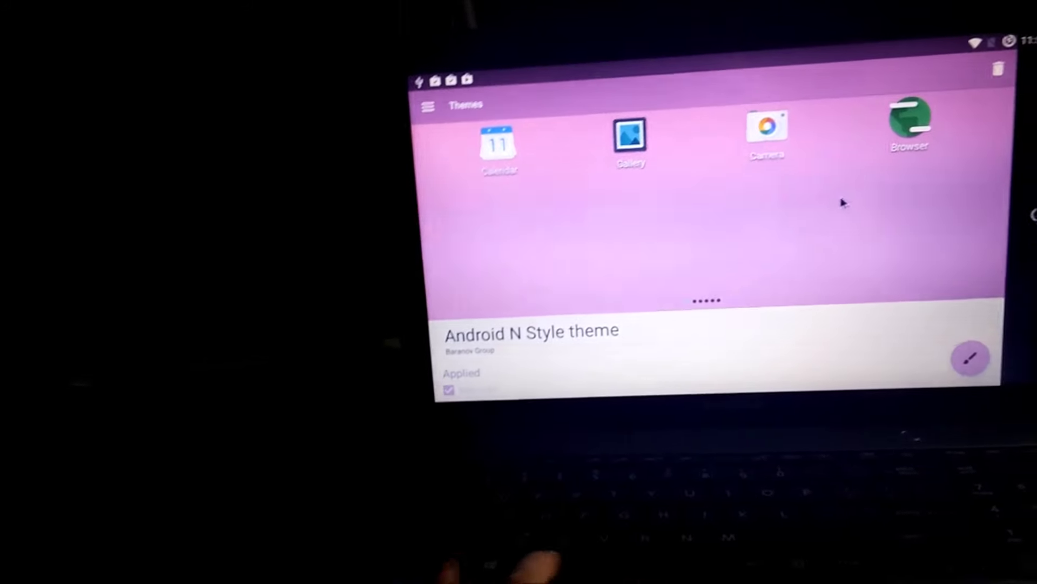